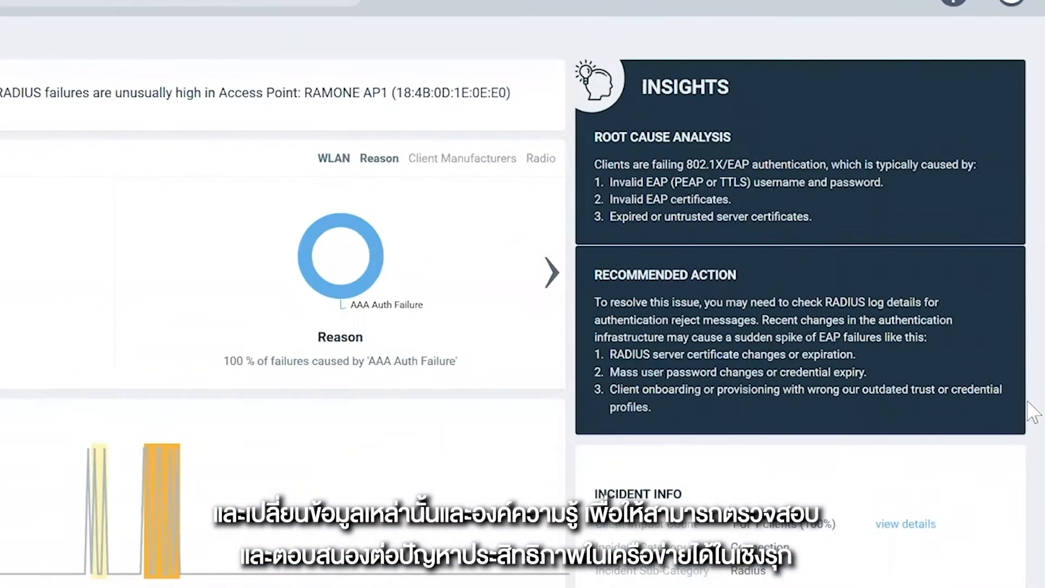
- Open the Incidents overview and filter the incident table to P3 severity
scroll("down", 3)
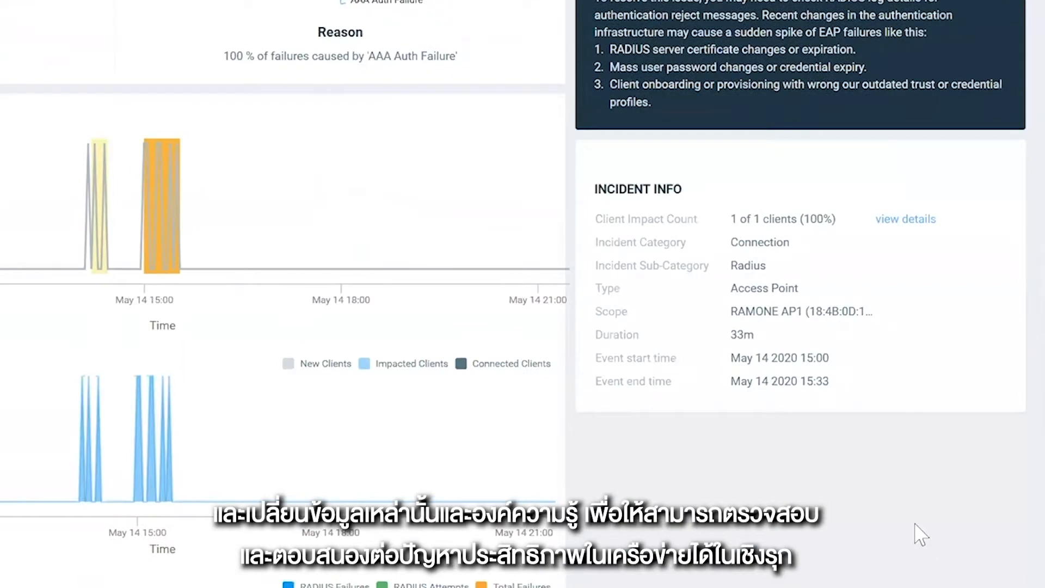
left_click(905, 218)
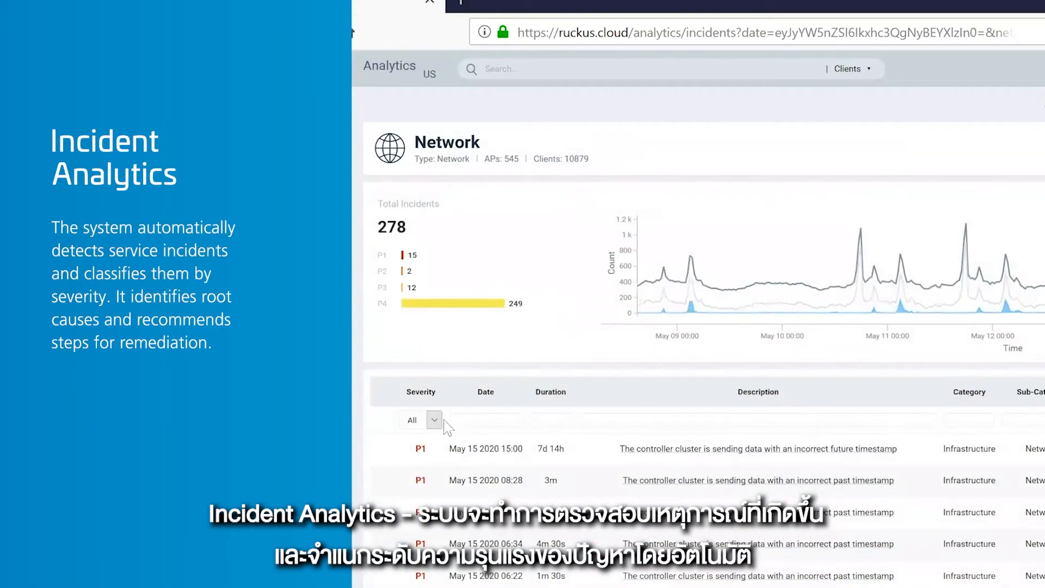
left_click(434, 419)
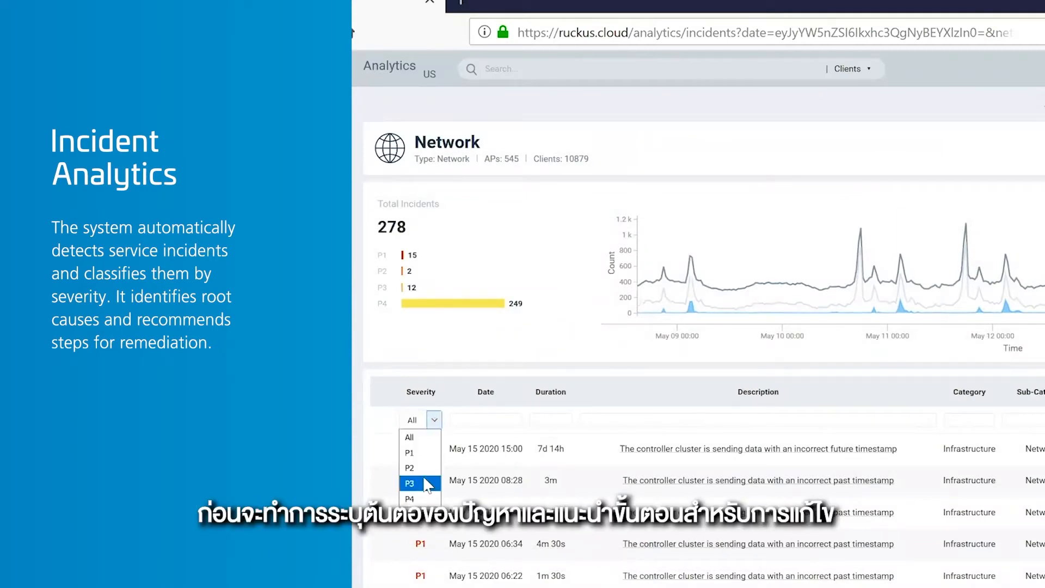
left_click(409, 483)
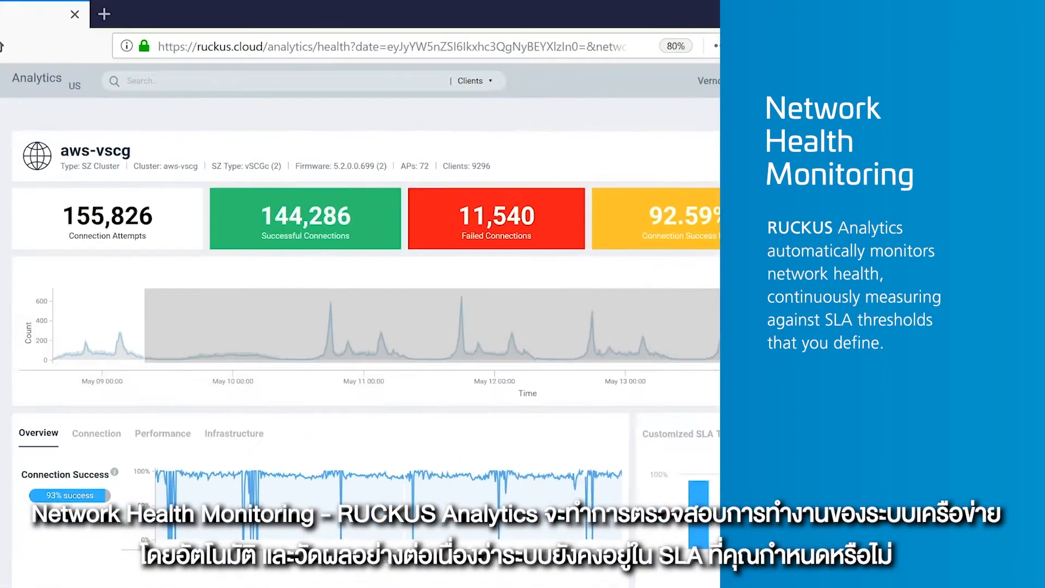
- Scroll to the aws-vscg health charts showing 155,826 attempts, 144,286 successful, 11,540 failed
scroll("down", 3)
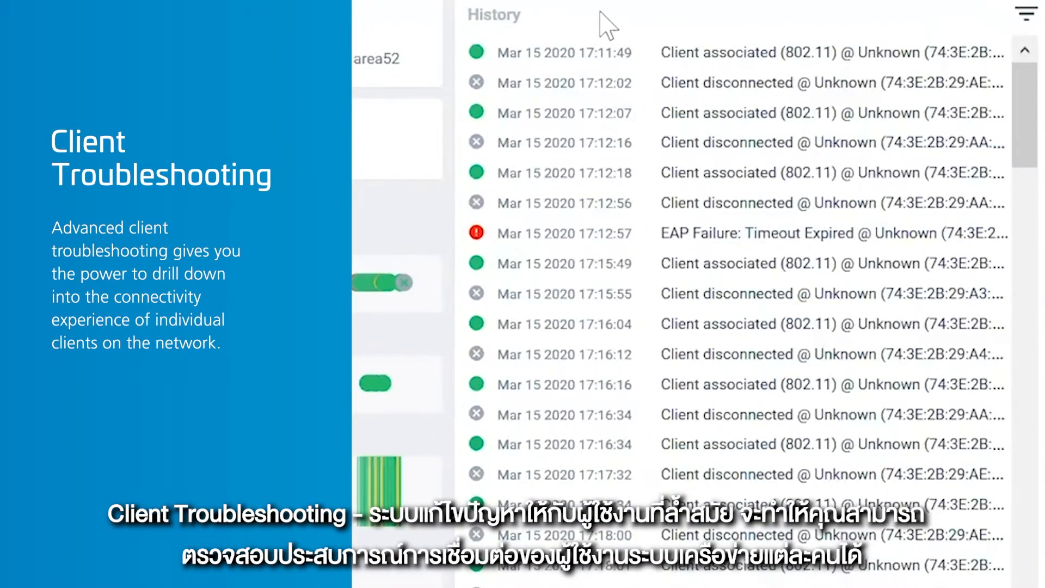
- Scroll the client History panel through association, disconnection and EAP timeout events
scroll("down", 3)
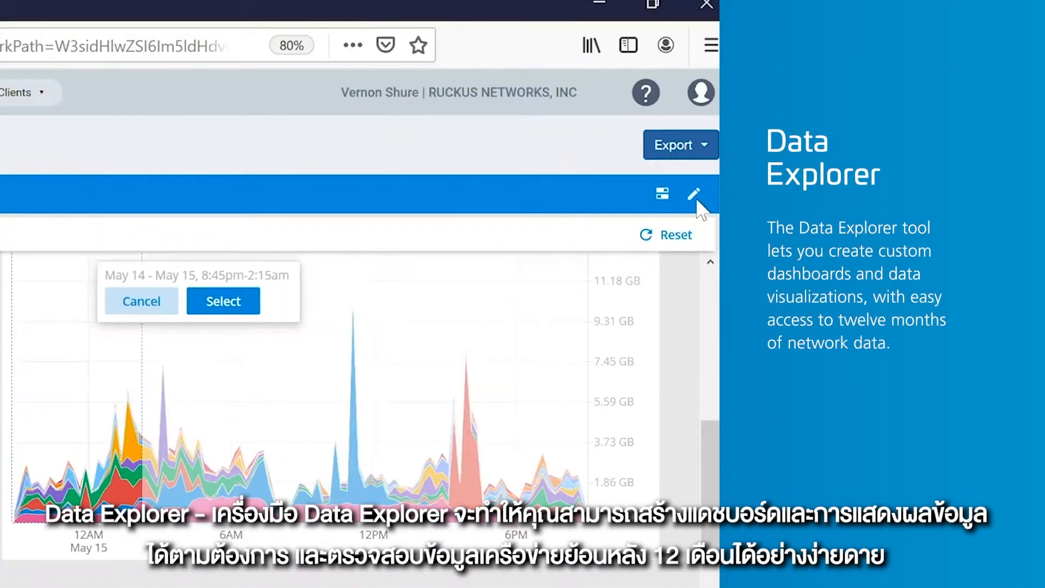
- Open editing of the May 14–15, 8:45pm–2:15am Data Explorer time range
left_click(694, 194)
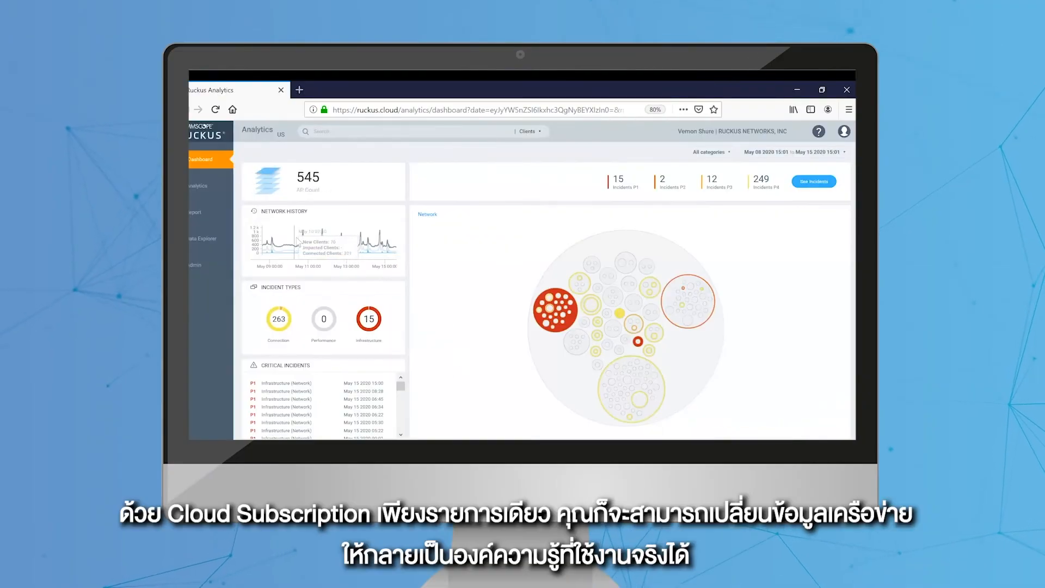
- Switch from the 545-AP dashboard to the Network incidents page with 278 incidents
left_click(197, 185)
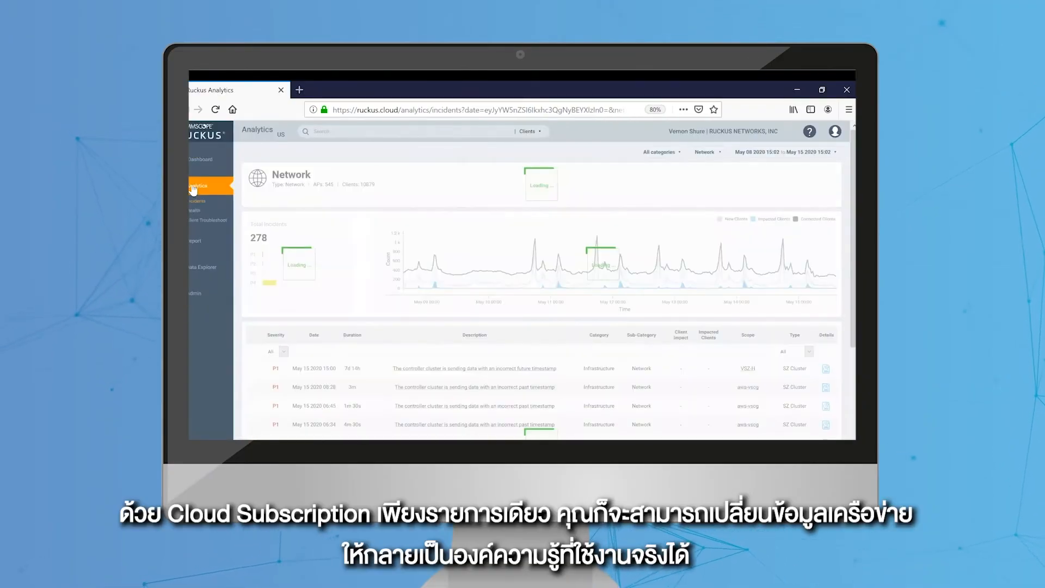